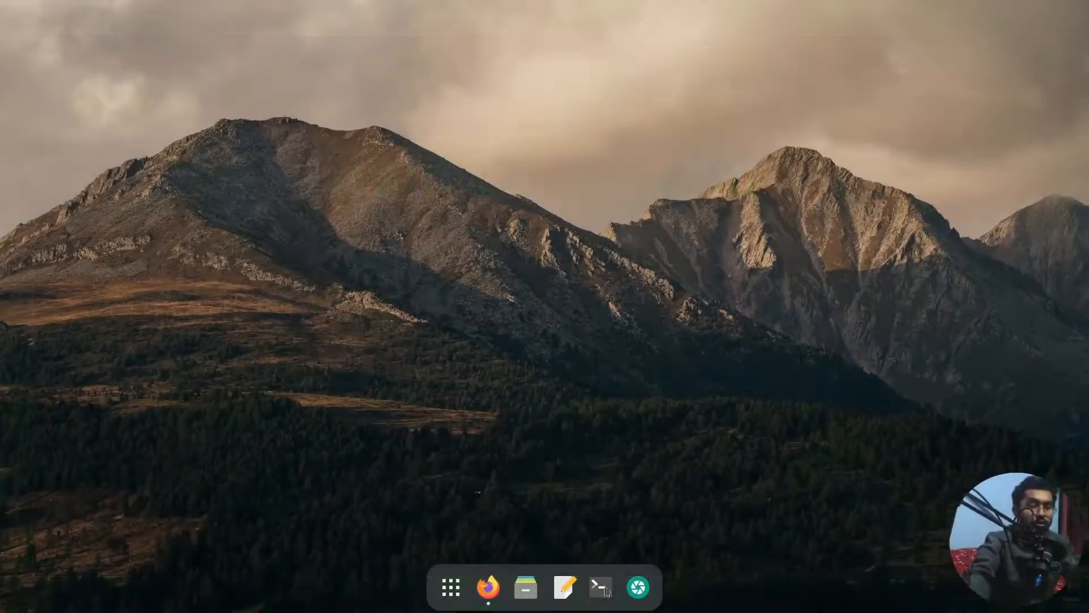
Step: Open a terminal, run a command to print the current directory, then close it
{"action": "left_click", "coordinate": [600, 587]}
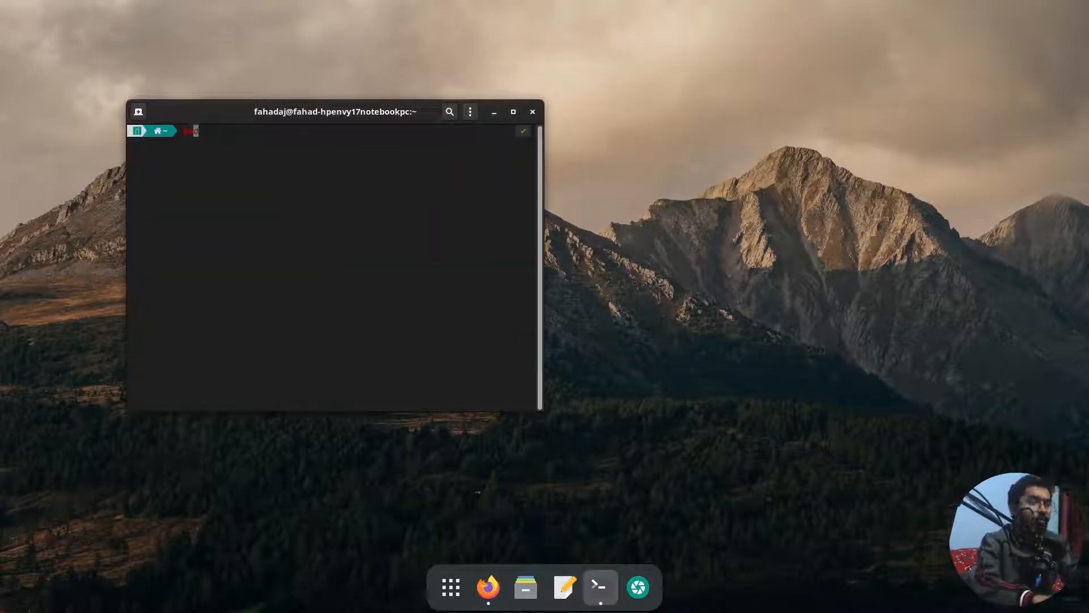
{"action": "key", "text": "Return"}
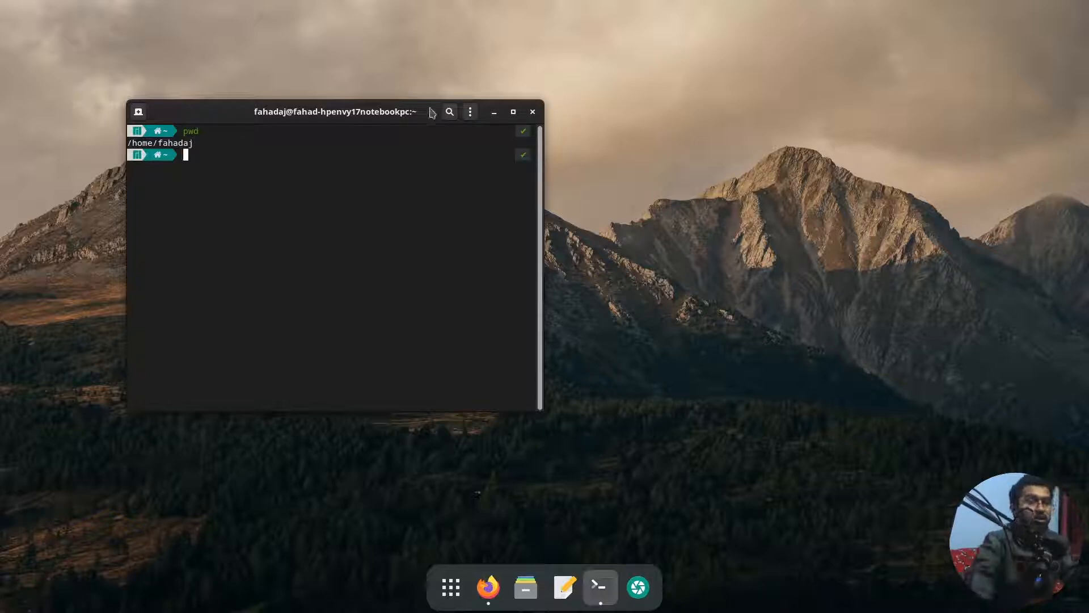
{"action": "left_click", "coordinate": [532, 112]}
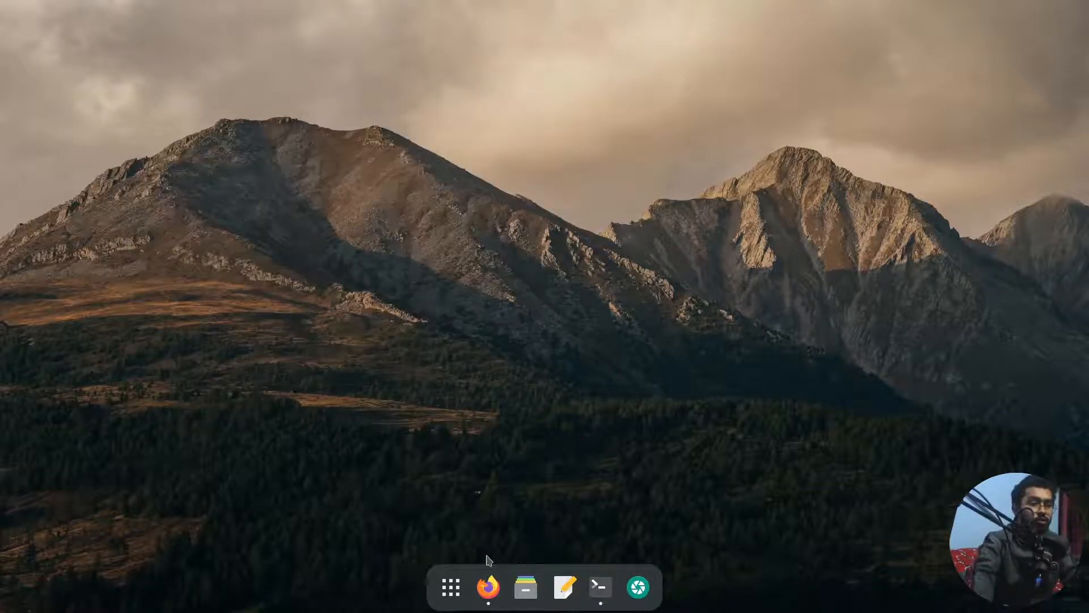
Step: Create folder r1 in the Home folder, with folder r2 inside it
{"action": "left_click", "coordinate": [526, 587]}
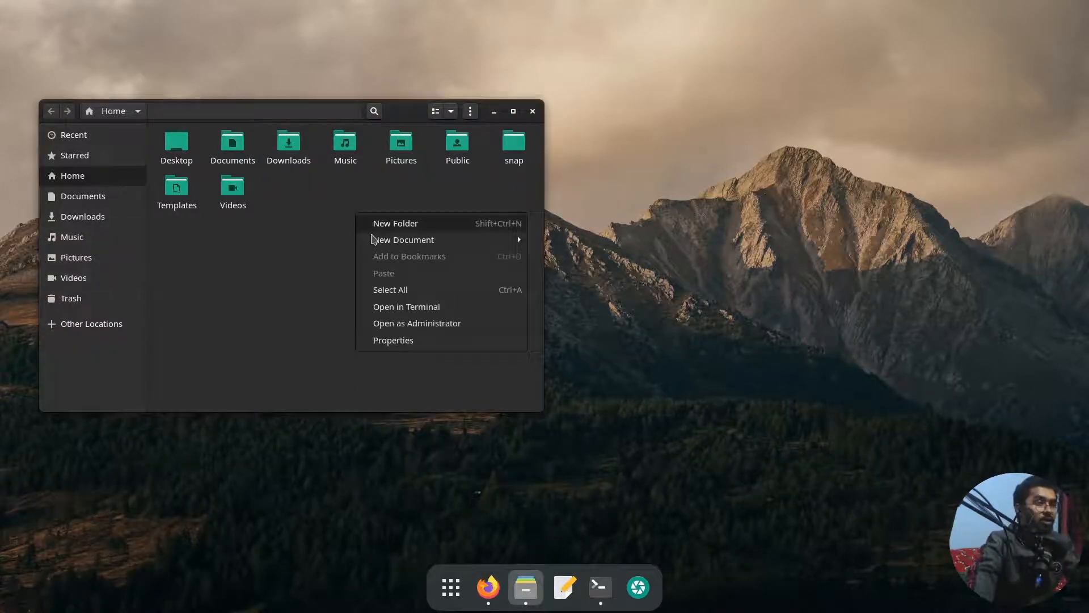
{"action": "left_click", "coordinate": [396, 223]}
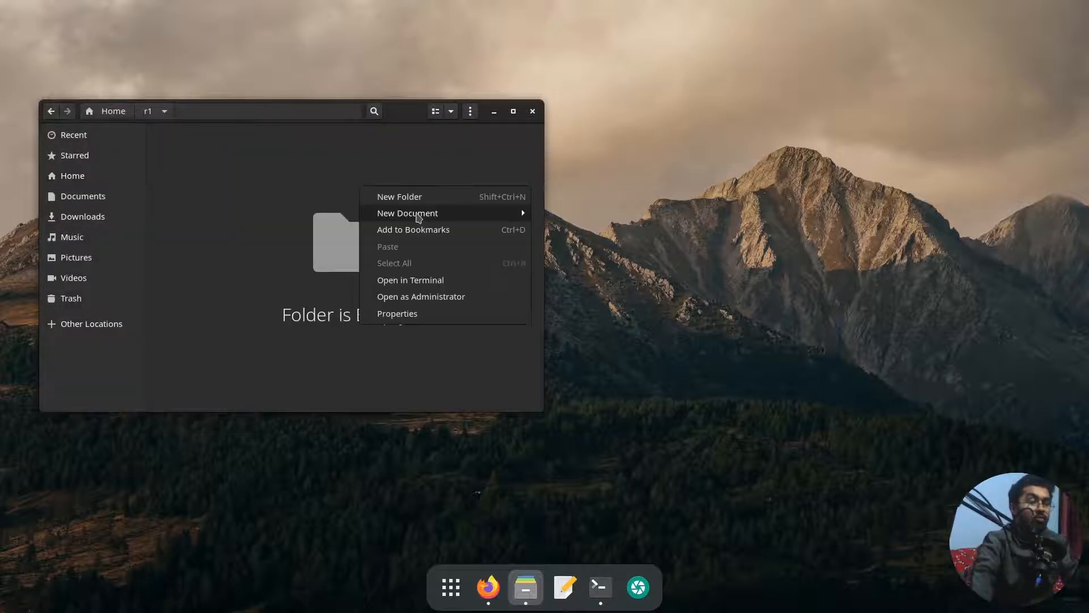
{"action": "left_click", "coordinate": [399, 196]}
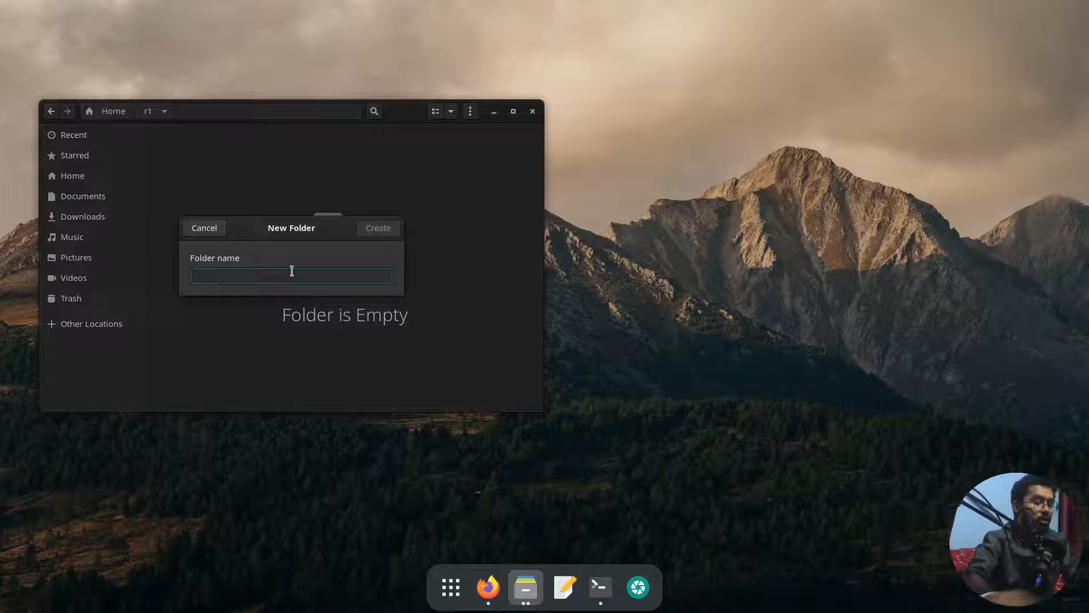
{"action": "left_click", "coordinate": [377, 228]}
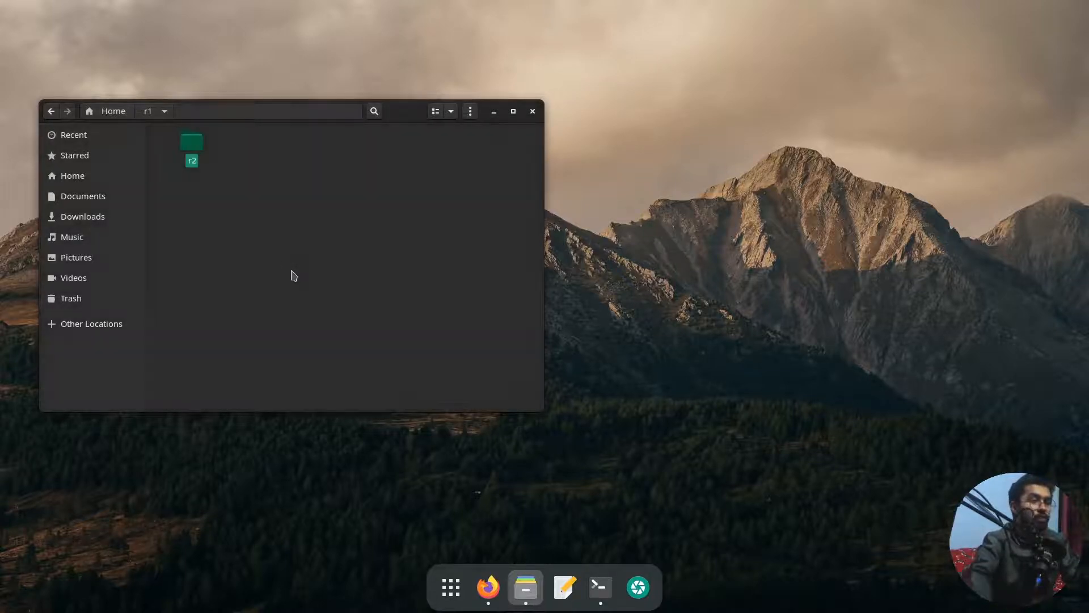
Step: Open the empty r2 folder and launch a terminal from it
{"action": "double_click", "coordinate": [191, 146]}
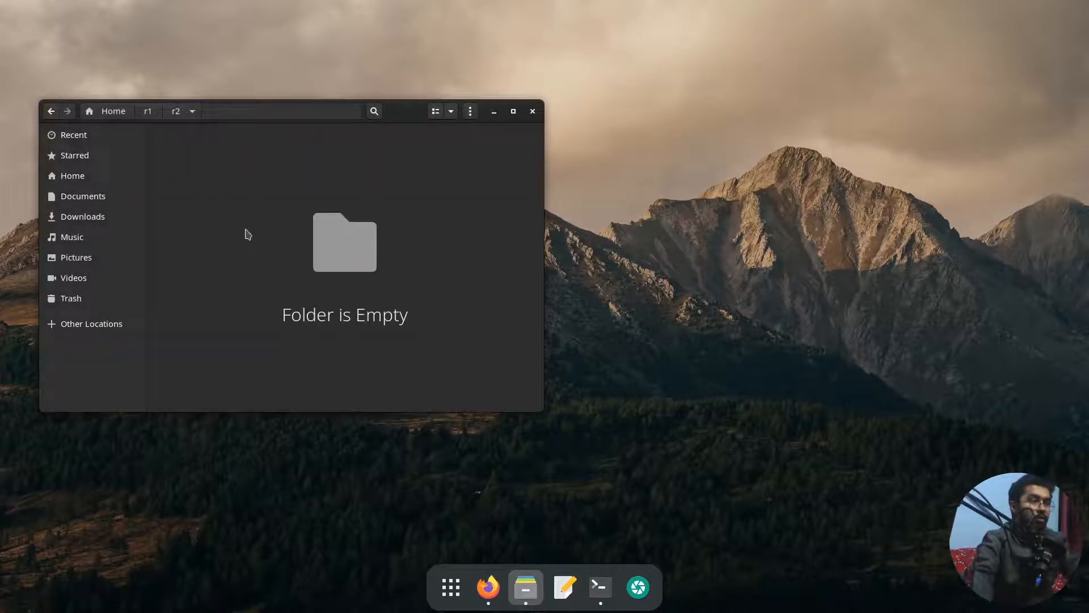
{"action": "mouse_move", "coordinate": [381, 194]}
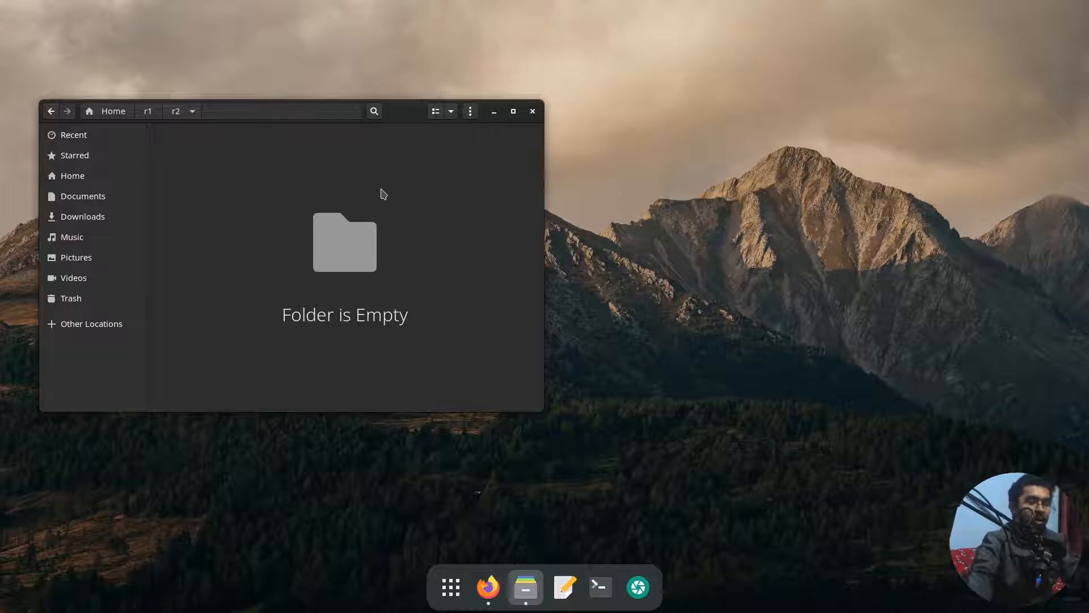
{"action": "right_click", "coordinate": [382, 194]}
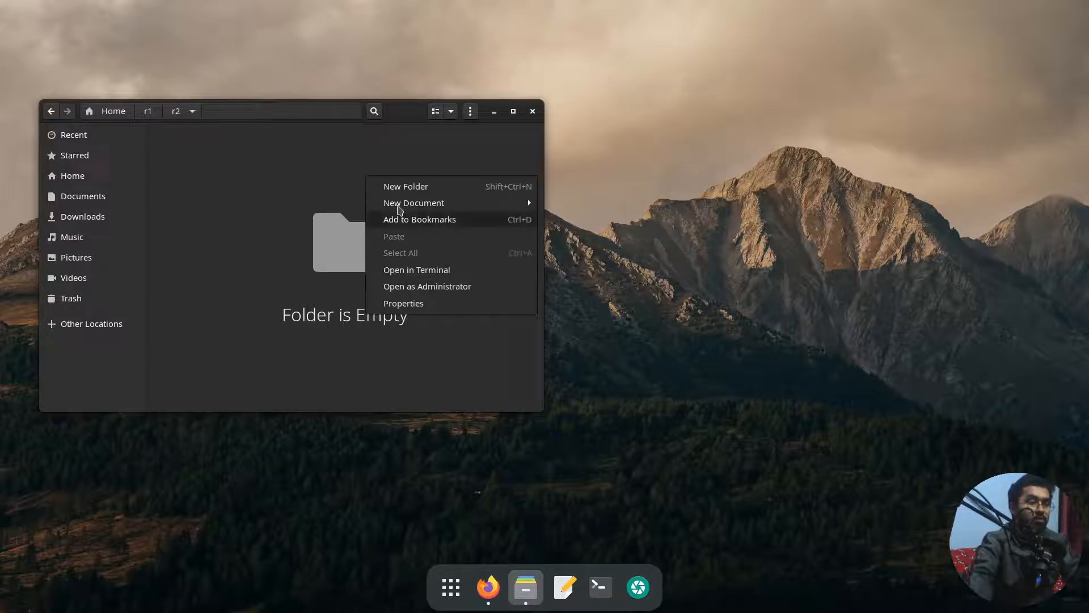
{"action": "left_click", "coordinate": [416, 270]}
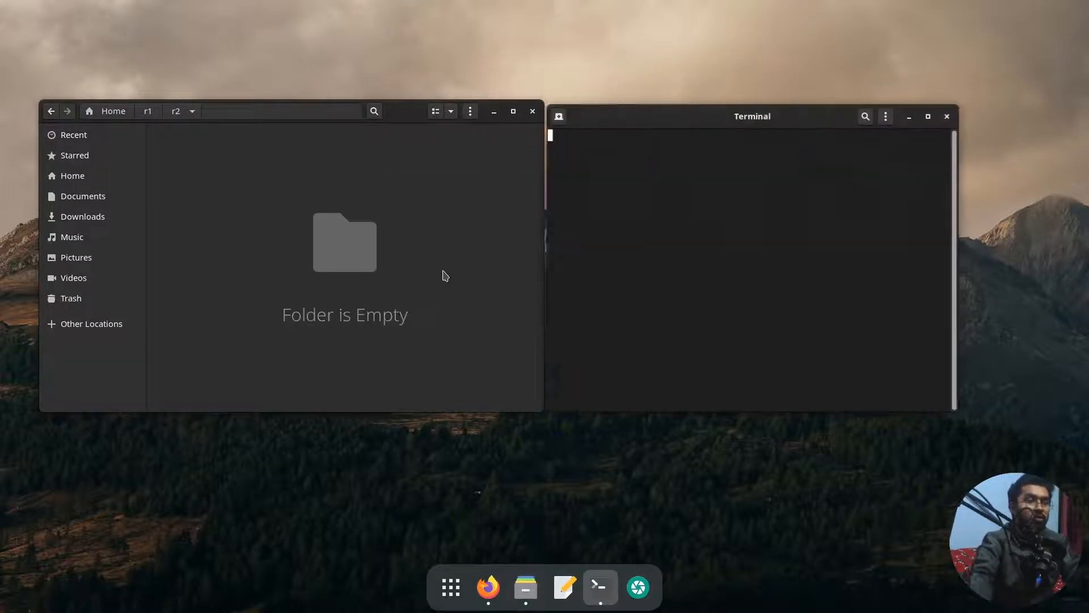
Step: Run pwd in the new terminal to show /home/fahadaj/r1/r2
{"action": "left_click", "coordinate": [750, 116]}
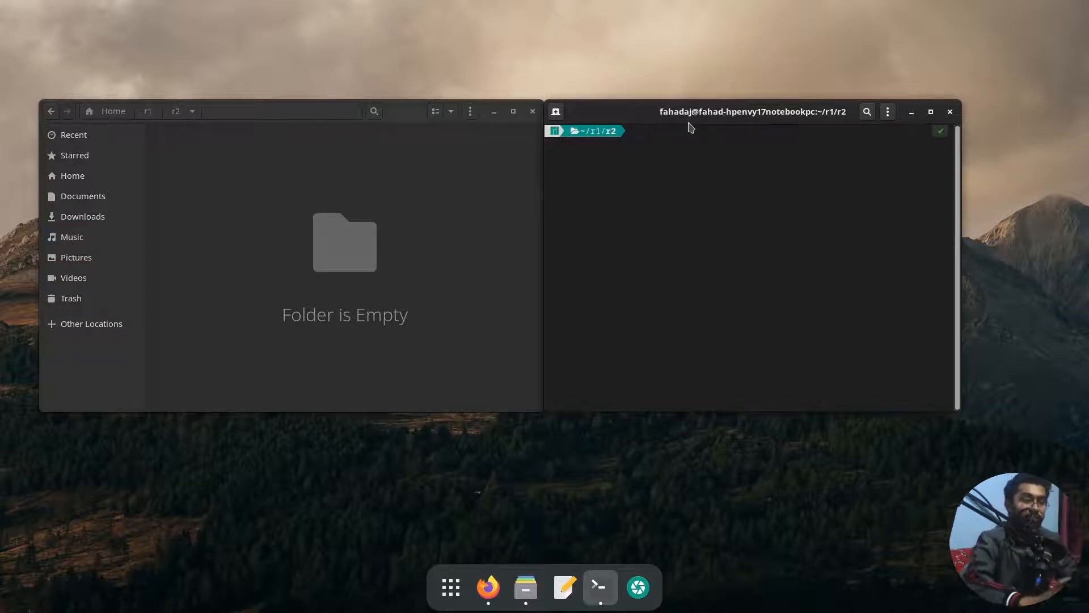
{"action": "type", "text": "pwd"}
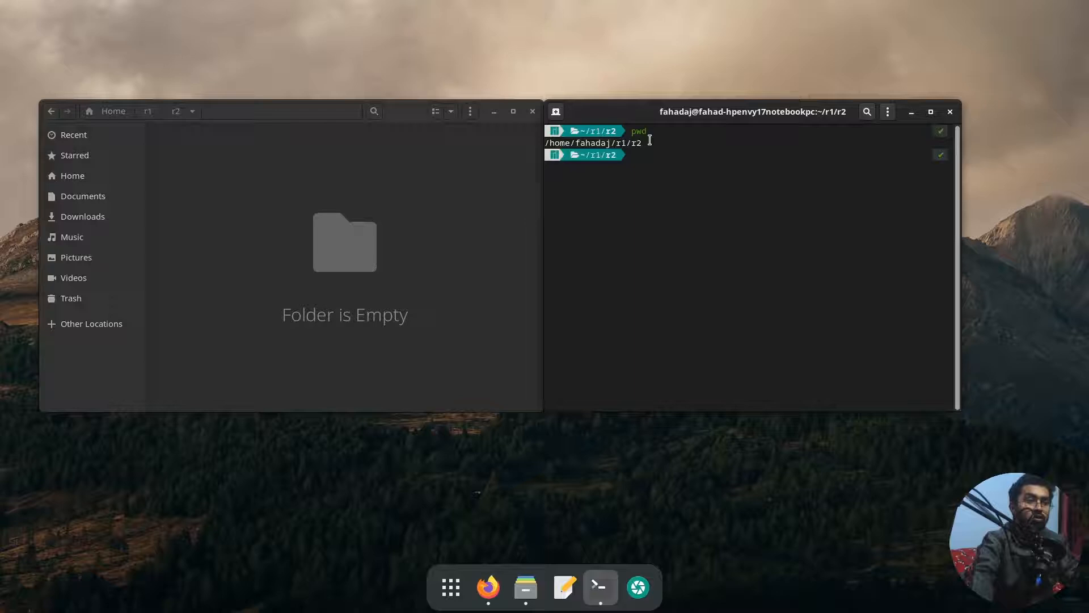